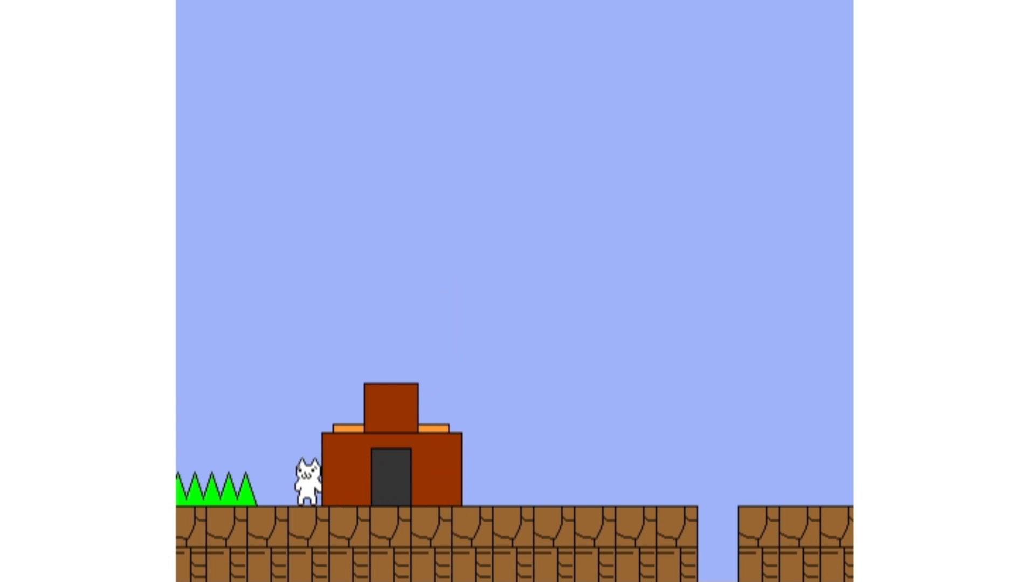
pyautogui.press('space')
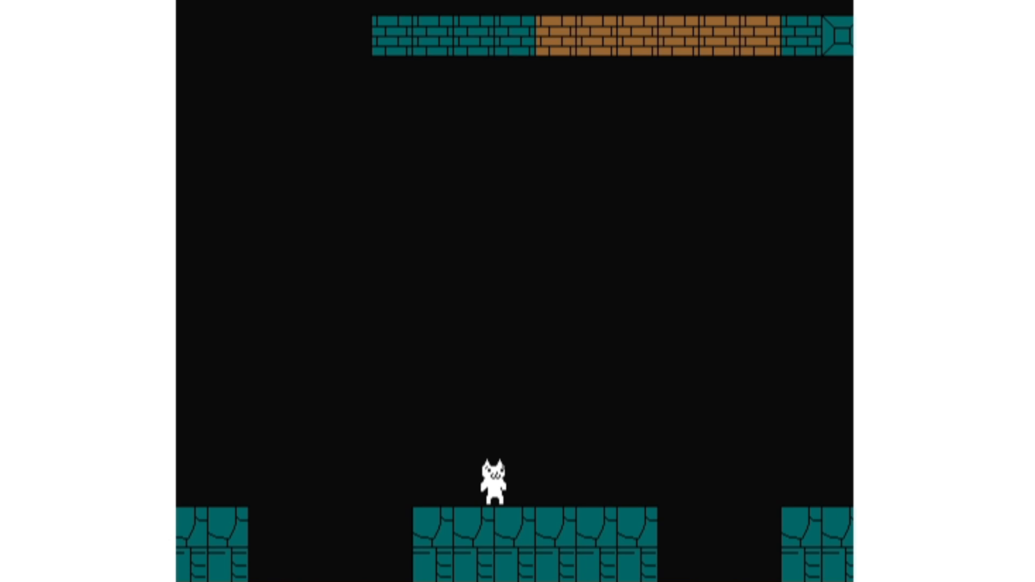
pyautogui.hscroll(3)
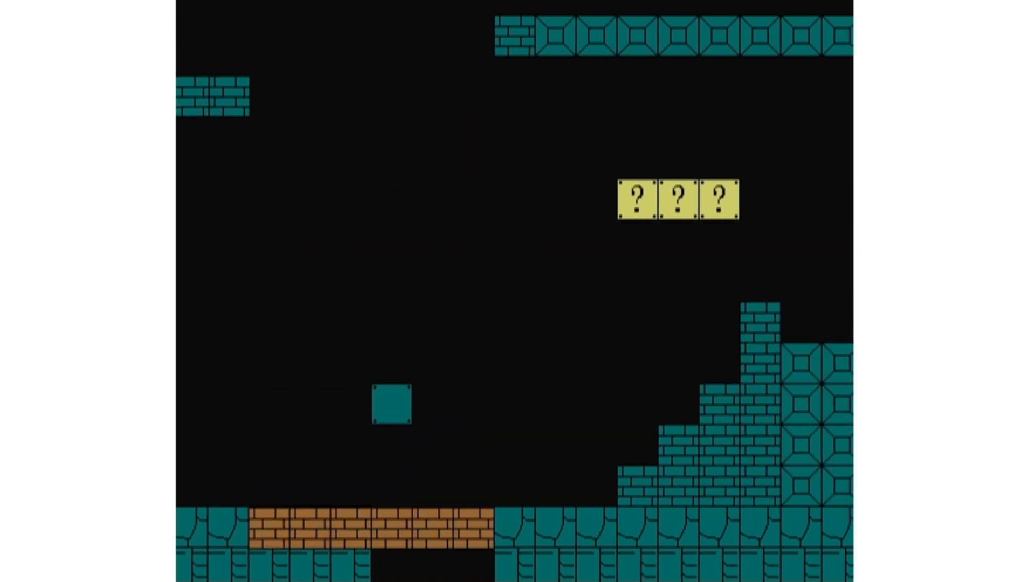